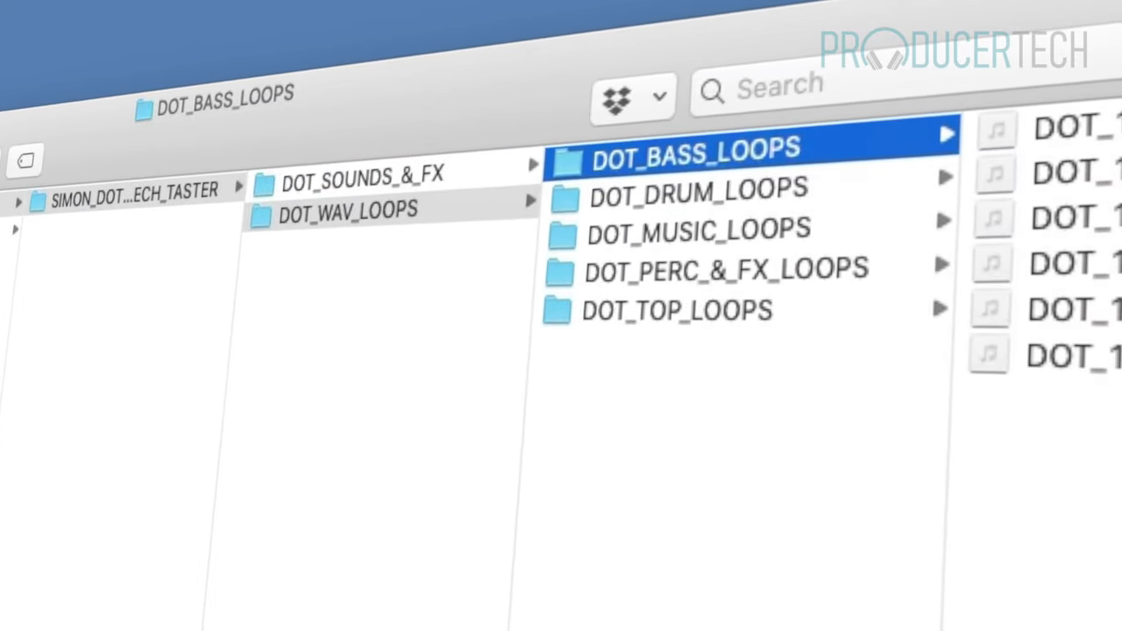
Step: Select DOT_WAV_LOOPS in the second column to show only its five loop subfolders
{"action": "left_click", "coordinate": [348, 210]}
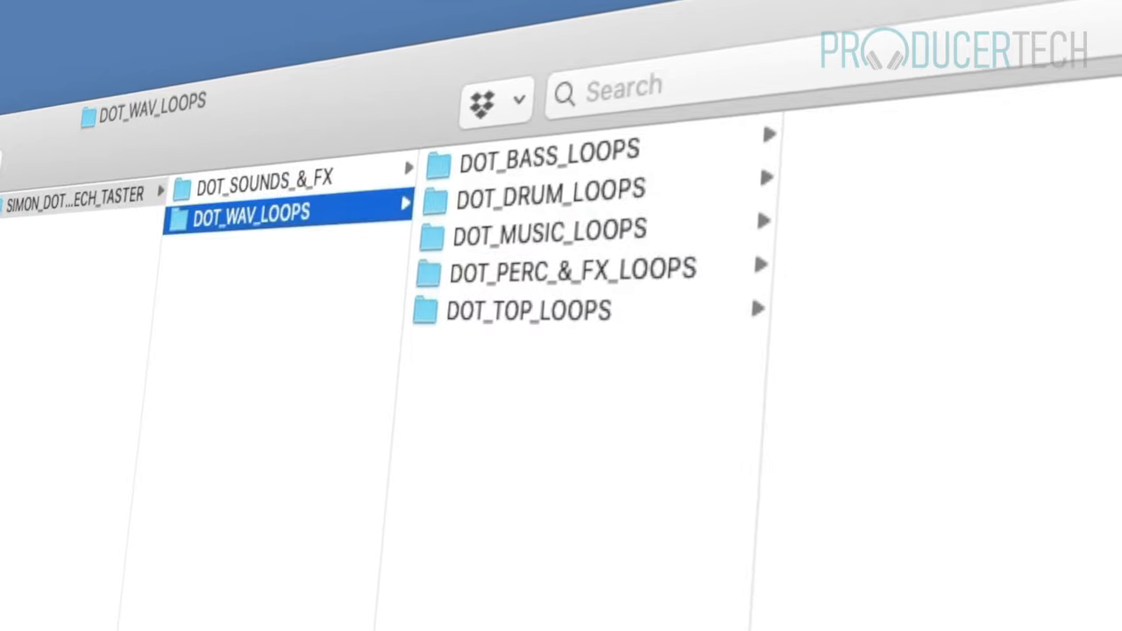